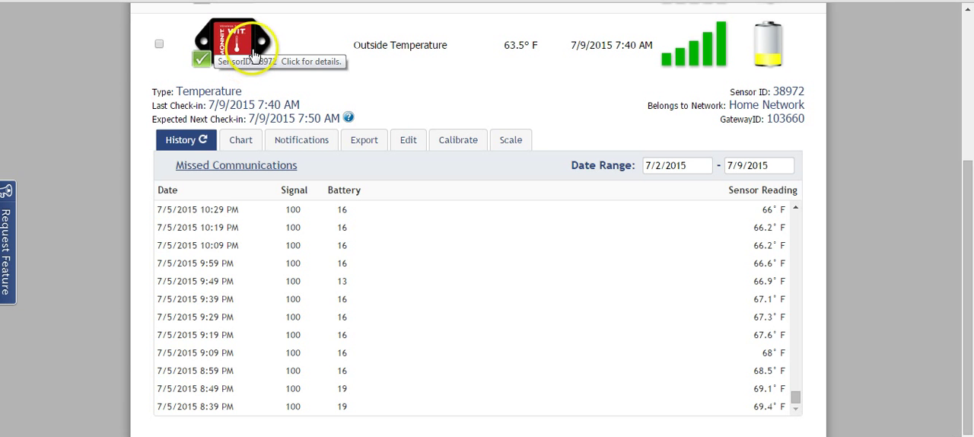
mouse_move(277, 38)
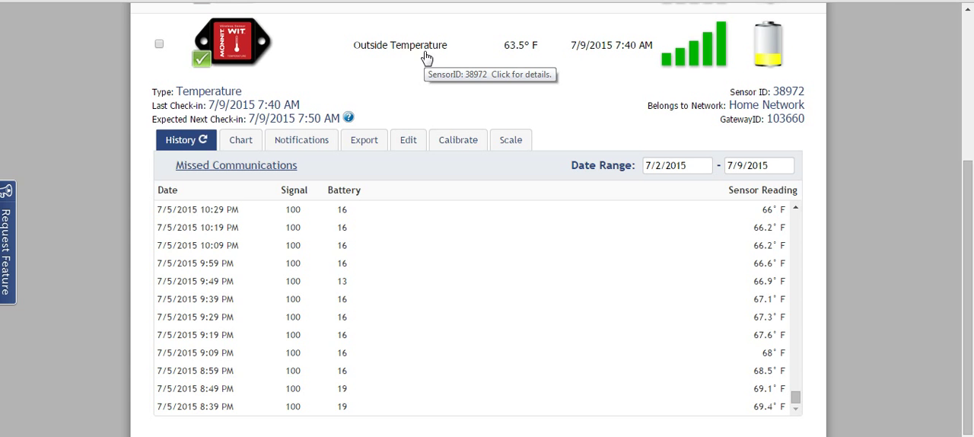
mouse_move(429, 53)
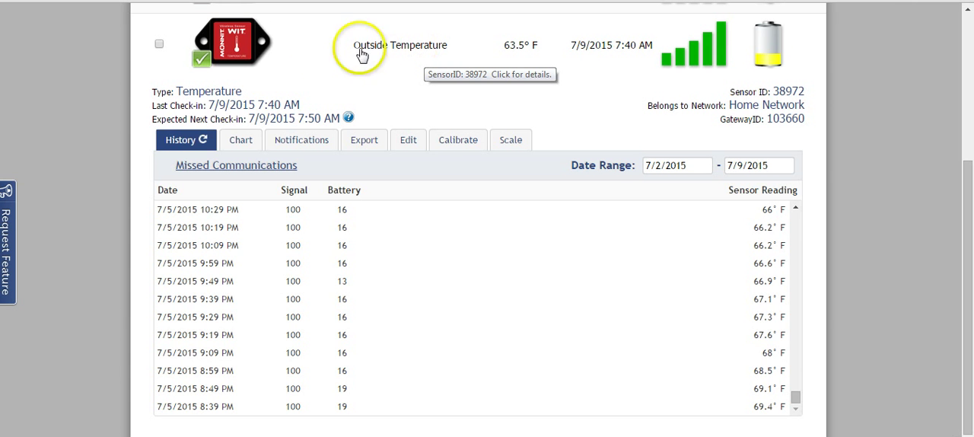
mouse_move(494, 60)
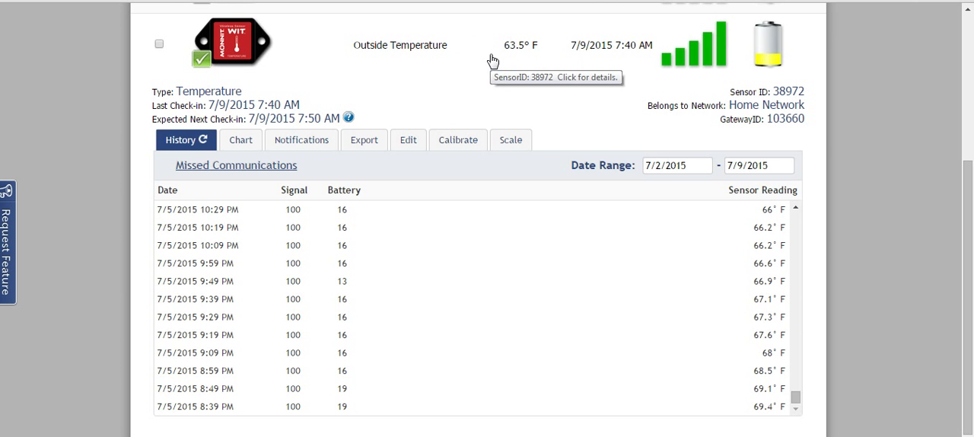
mouse_move(469, 70)
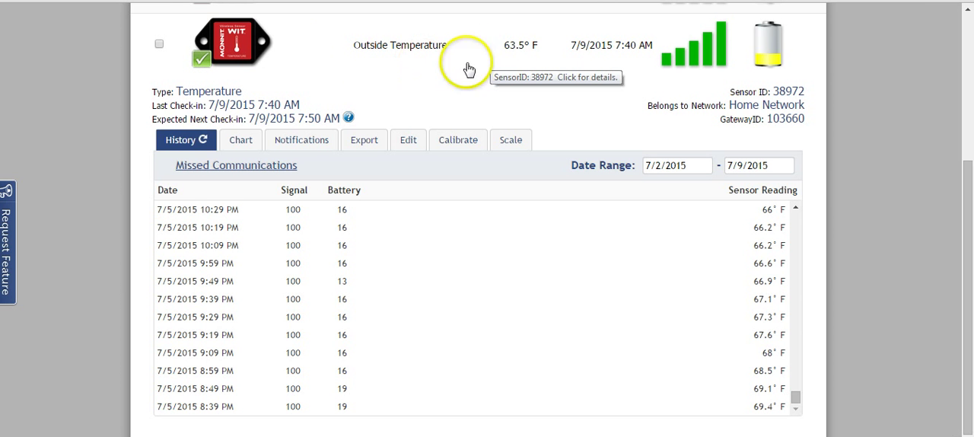
mouse_move(183, 86)
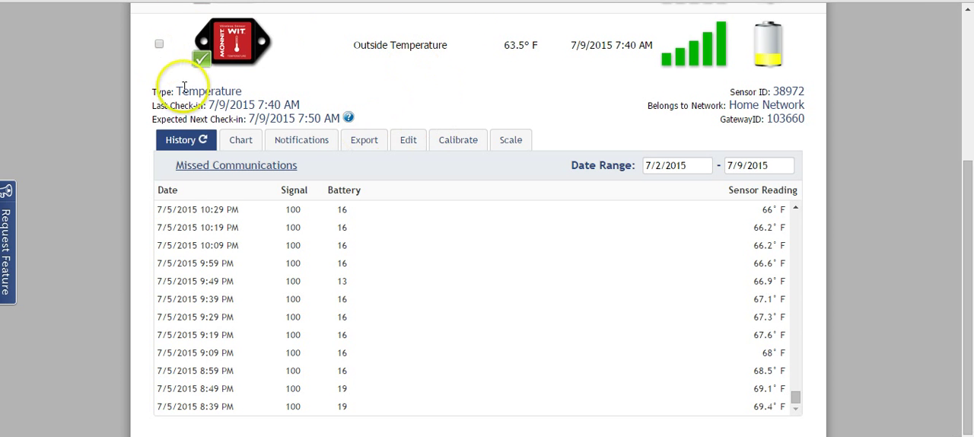
mouse_move(262, 42)
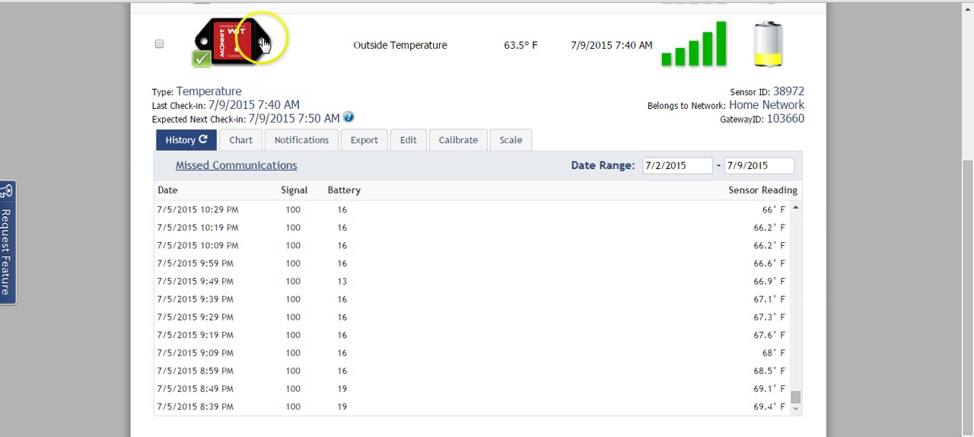
mouse_move(221, 39)
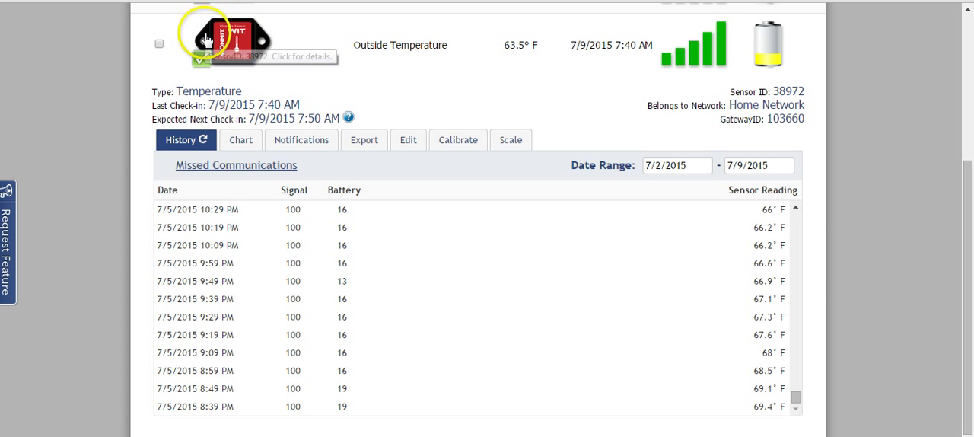
mouse_move(372, 55)
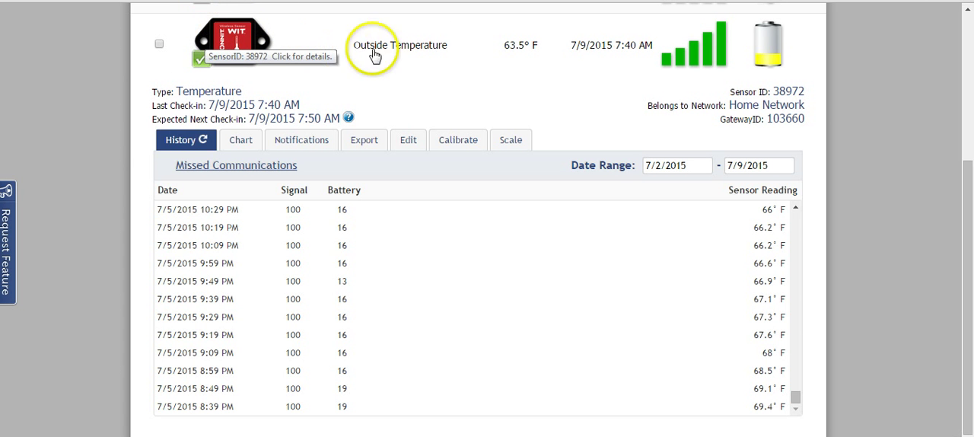
mouse_move(471, 55)
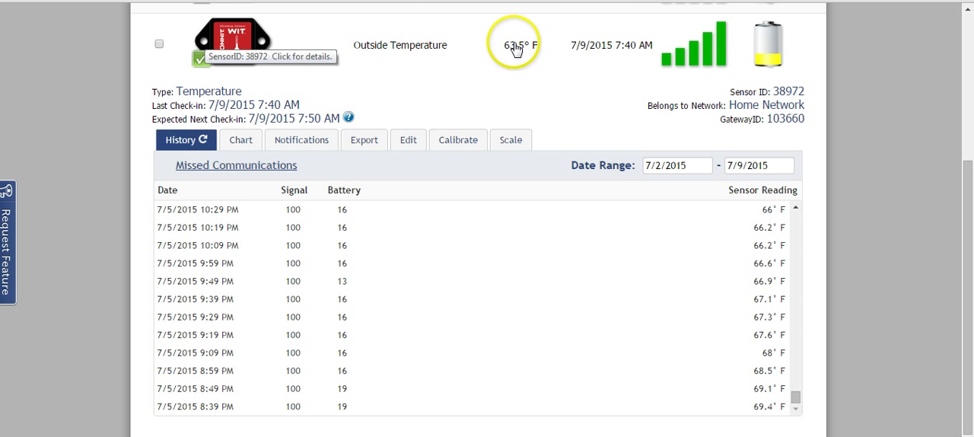
mouse_move(649, 48)
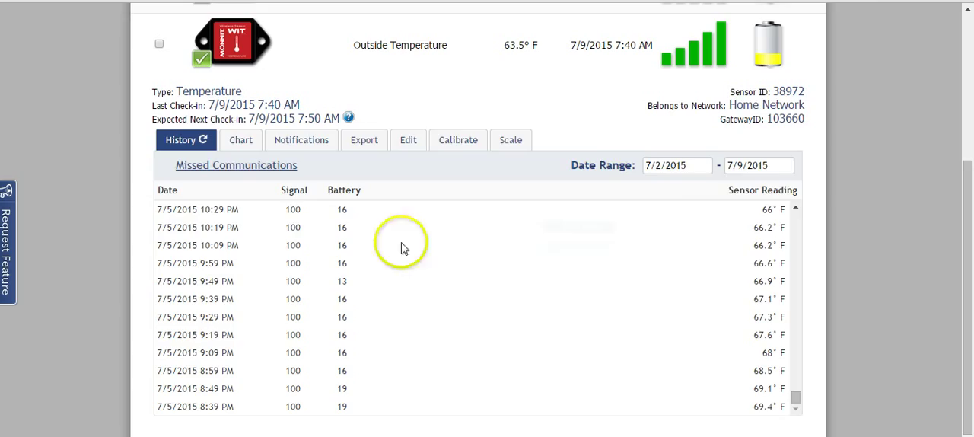
mouse_move(137, 277)
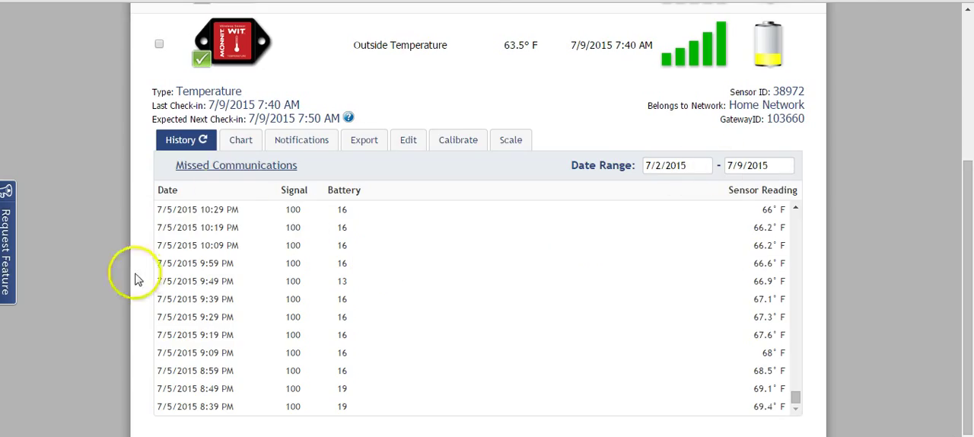
mouse_move(373, 312)
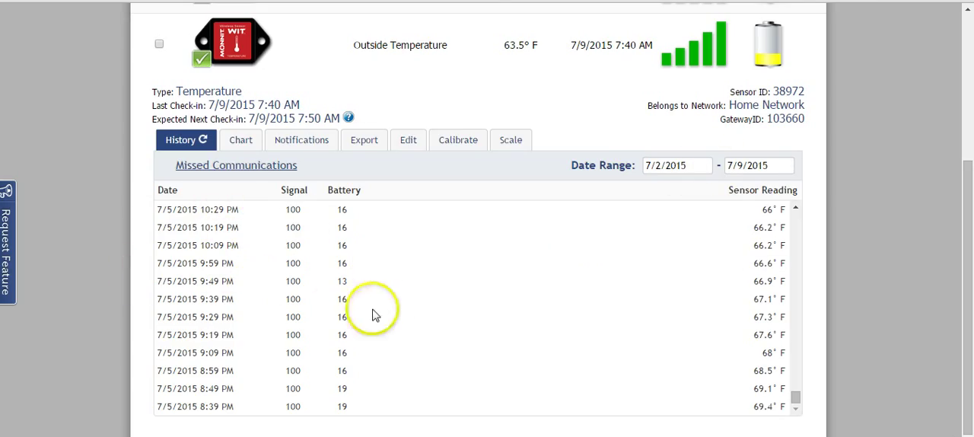
mouse_move(798, 399)
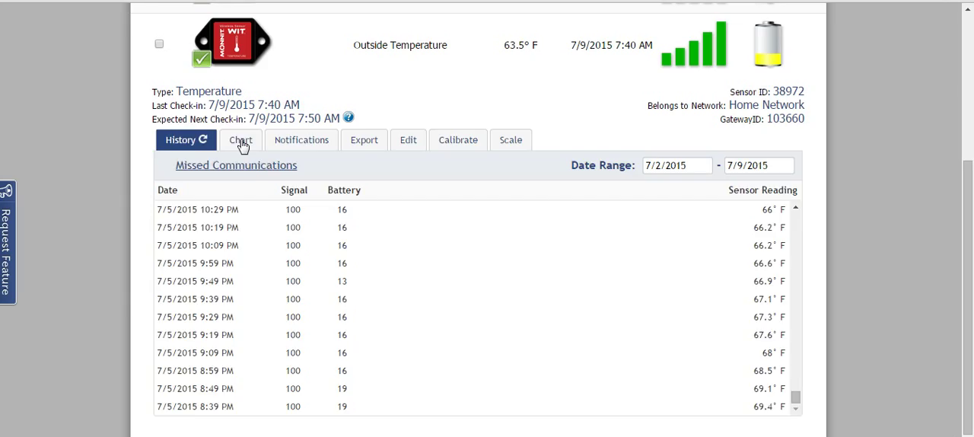
- Show the Outside Temperature readings as a chart and scroll to the Zoom overview strip below it
left_click(232, 140)
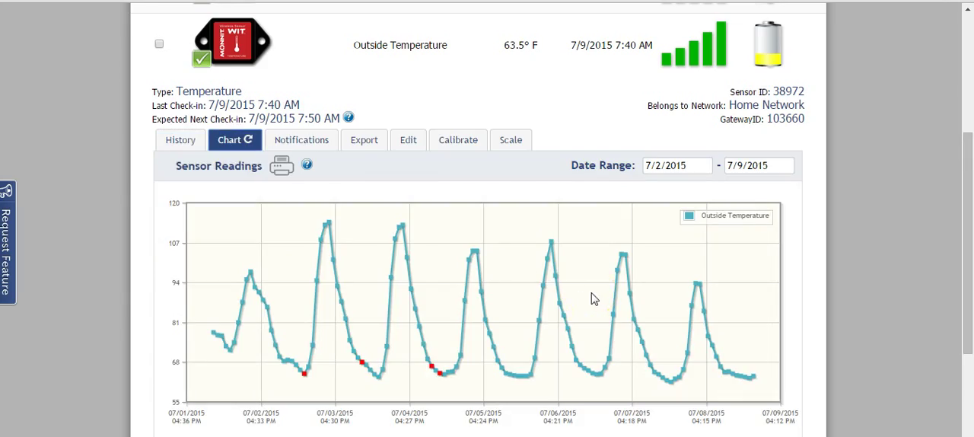
mouse_move(427, 245)
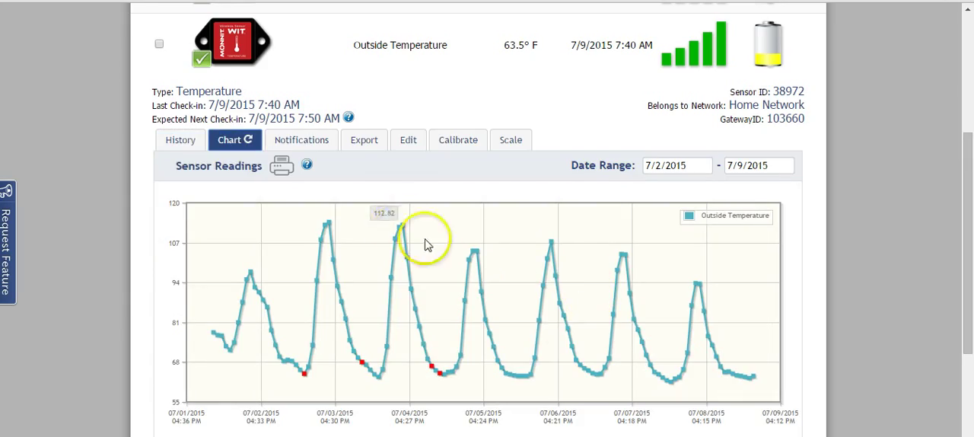
mouse_move(971, 304)
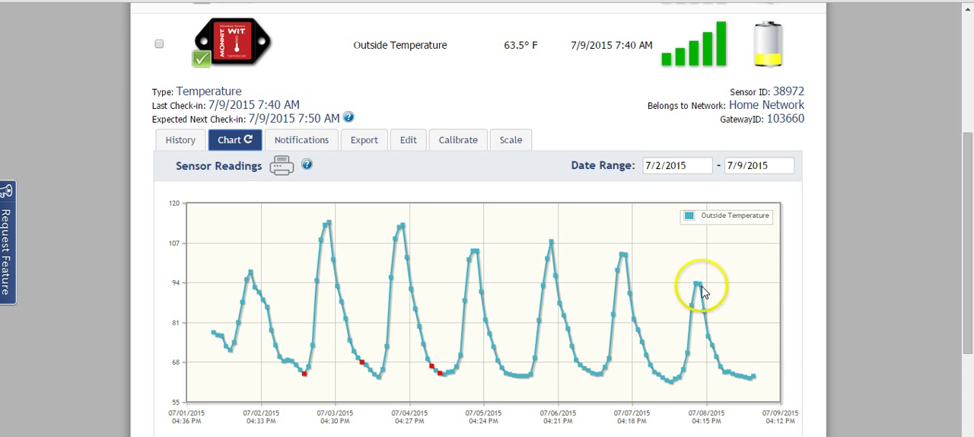
scroll("down", 3)
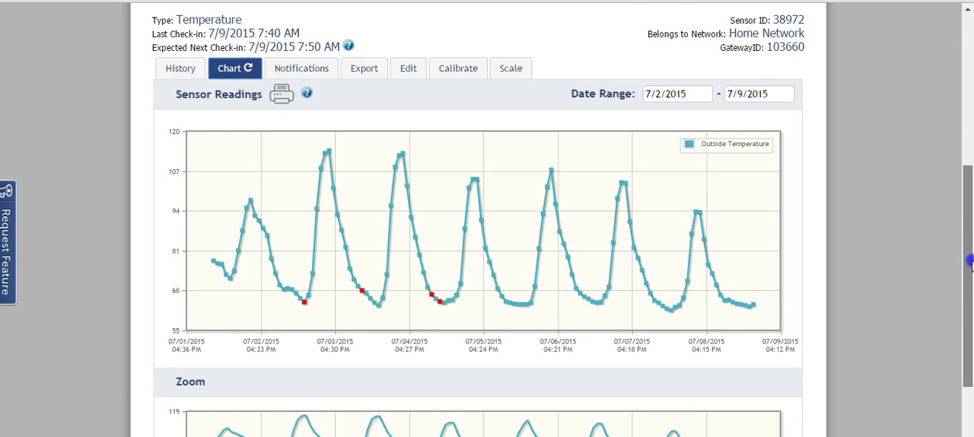
scroll("down", 3)
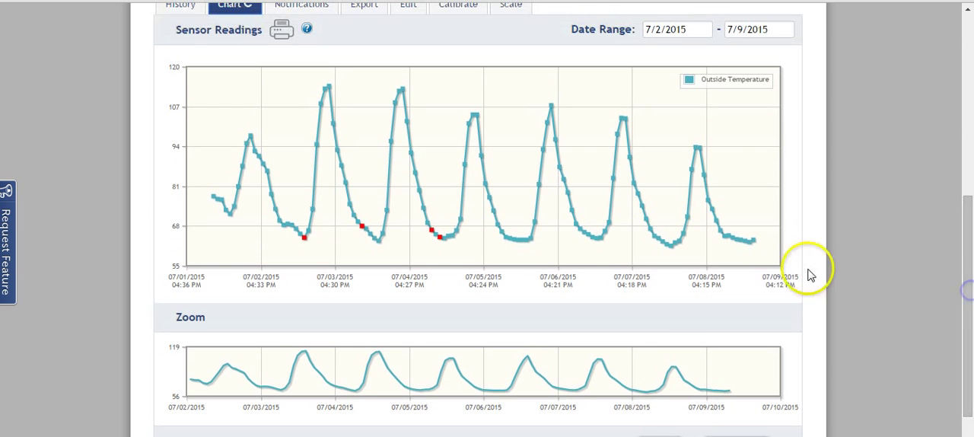
mouse_move(657, 359)
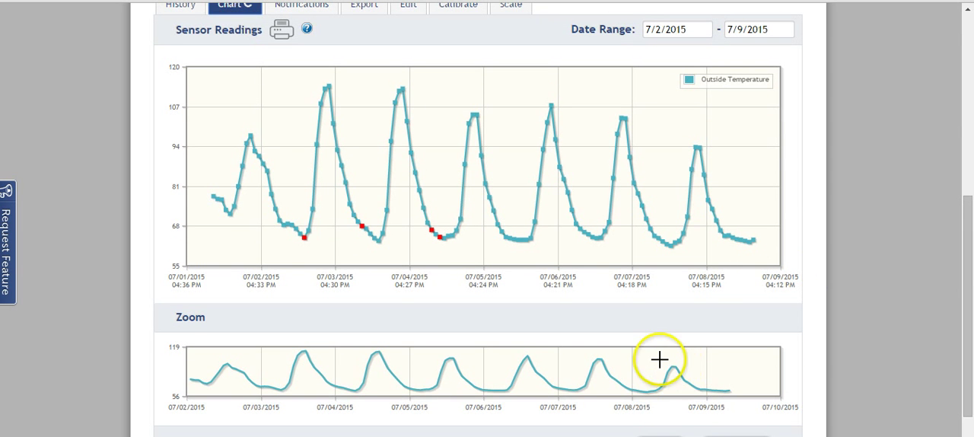
- Drag across the 07/07 section of the Zoom strip so the chart shows only that day
left_click_drag(639, 373, 715, 373)
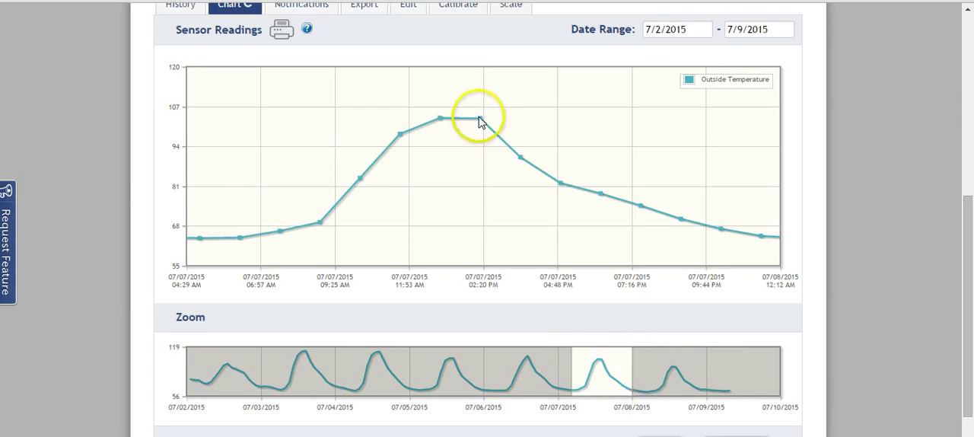
mouse_move(445, 121)
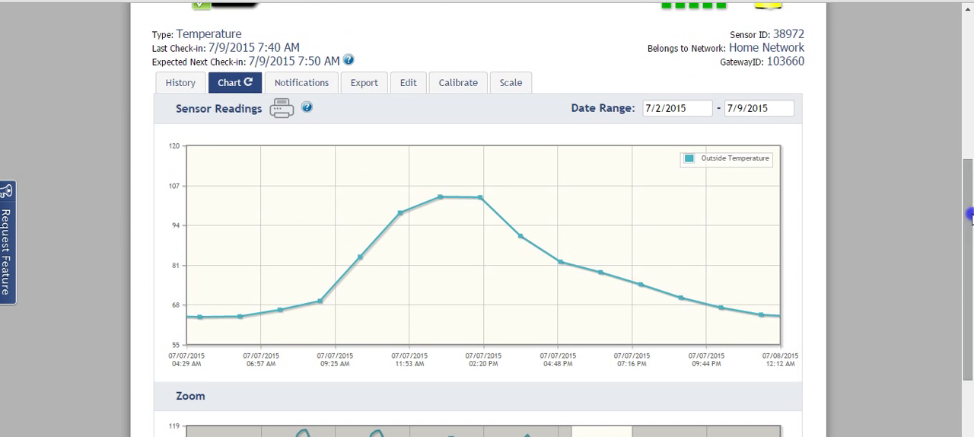
- Switch to the sensor's Export section listing data fields available for CSV export
left_click(364, 82)
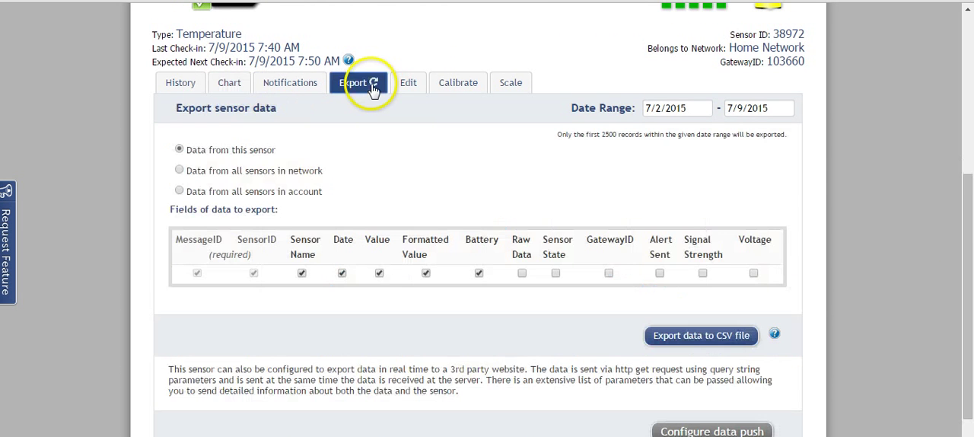
mouse_move(331, 188)
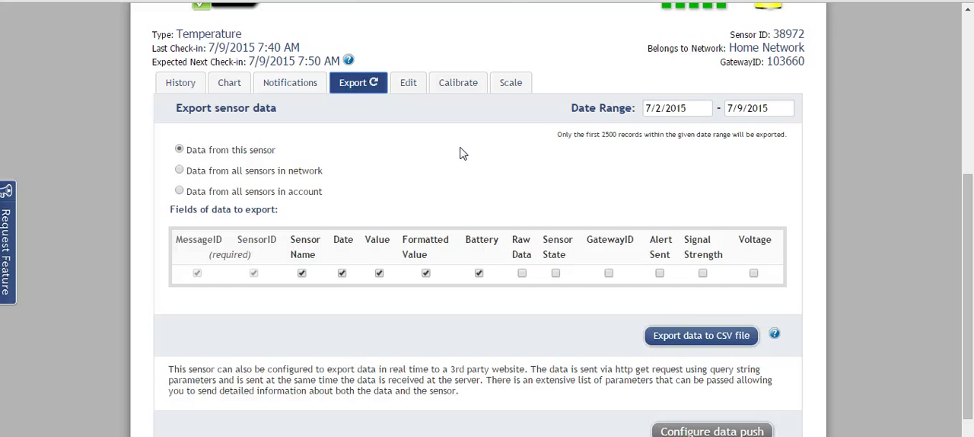
mouse_move(458, 82)
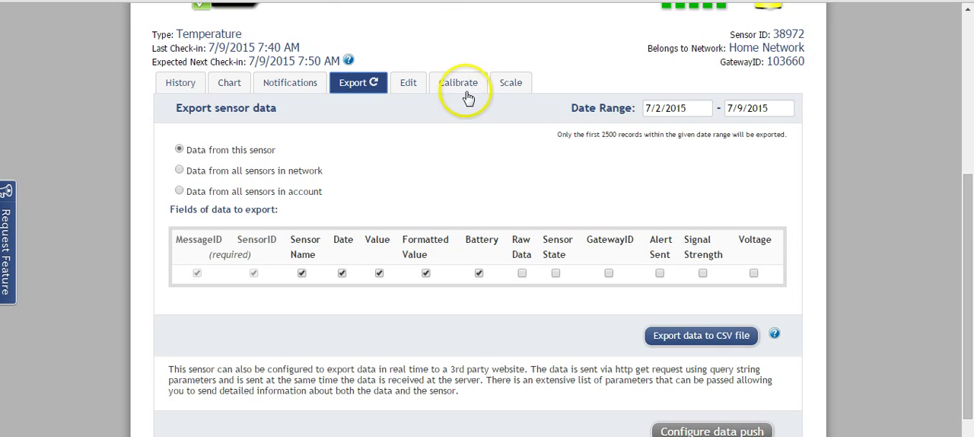
mouse_move(511, 82)
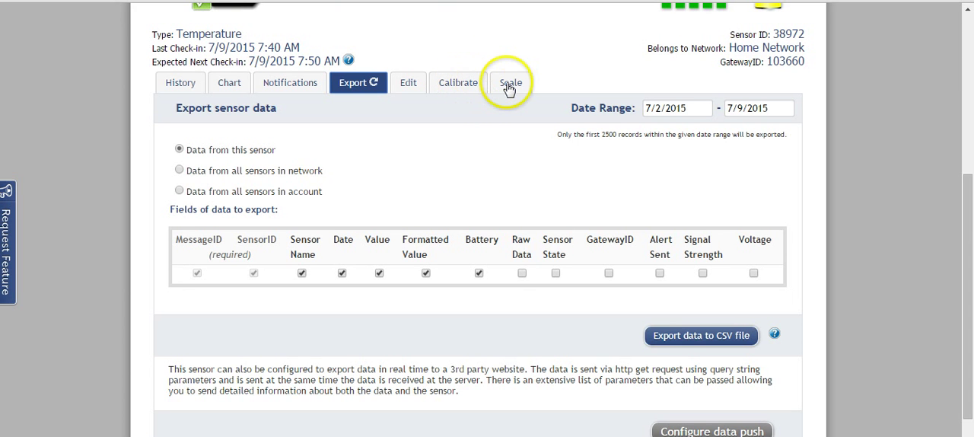
mouse_move(545, 115)
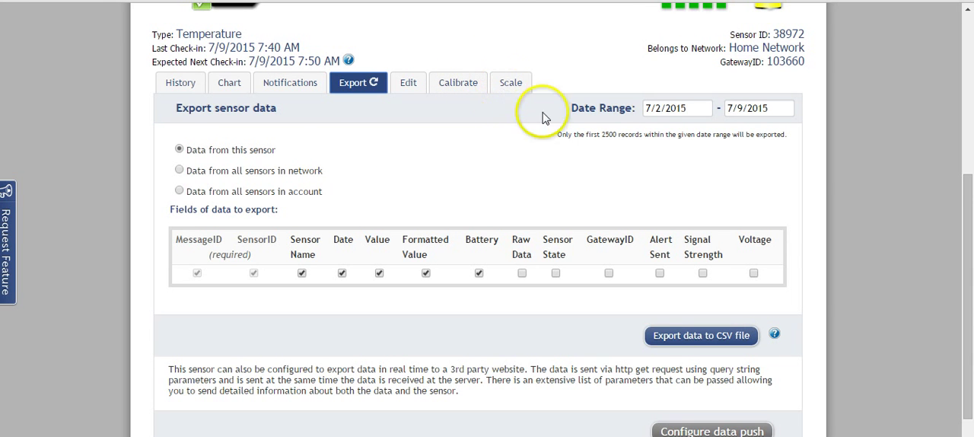
- Review and refresh the reading History, then return to the full 7/2–7/9/2015 temperature chart
left_click(179, 82)
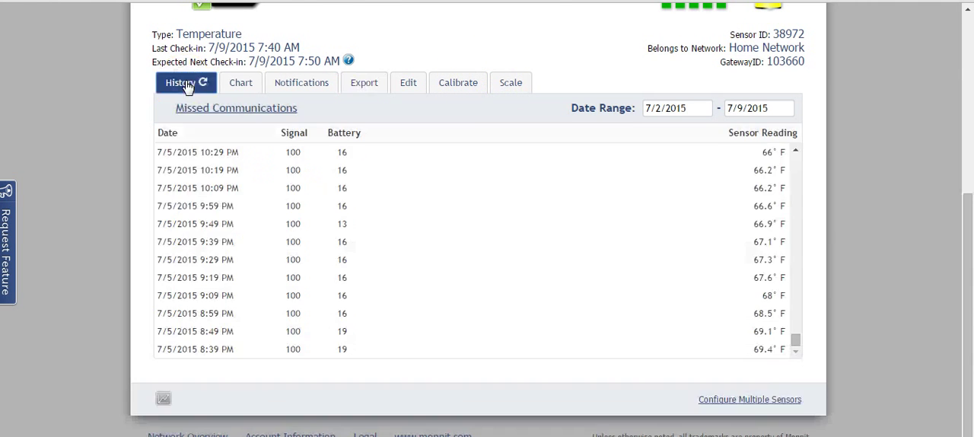
left_click(180, 82)
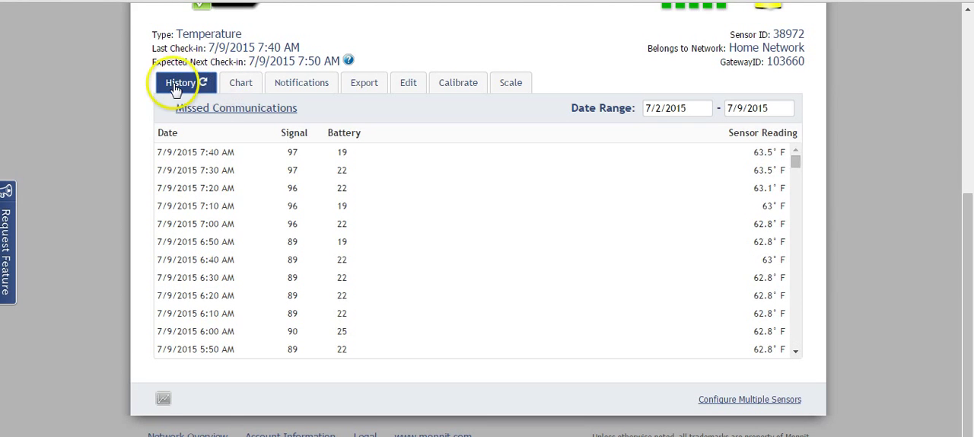
left_click(240, 82)
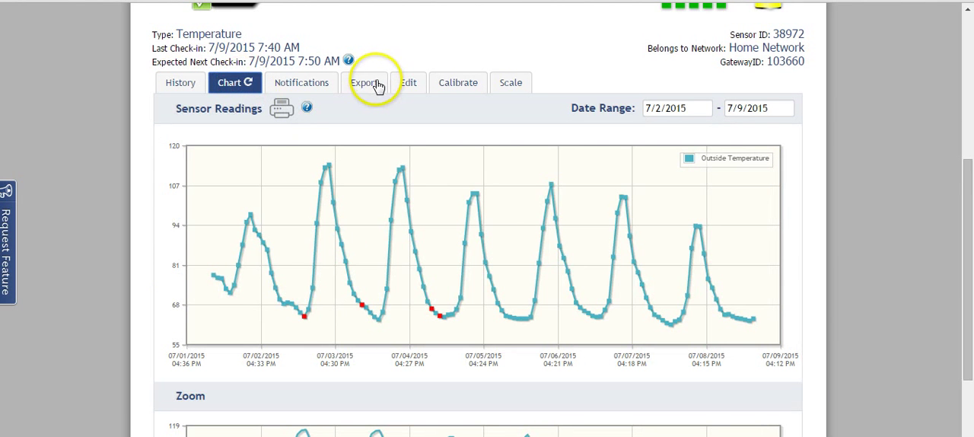
mouse_move(967, 244)
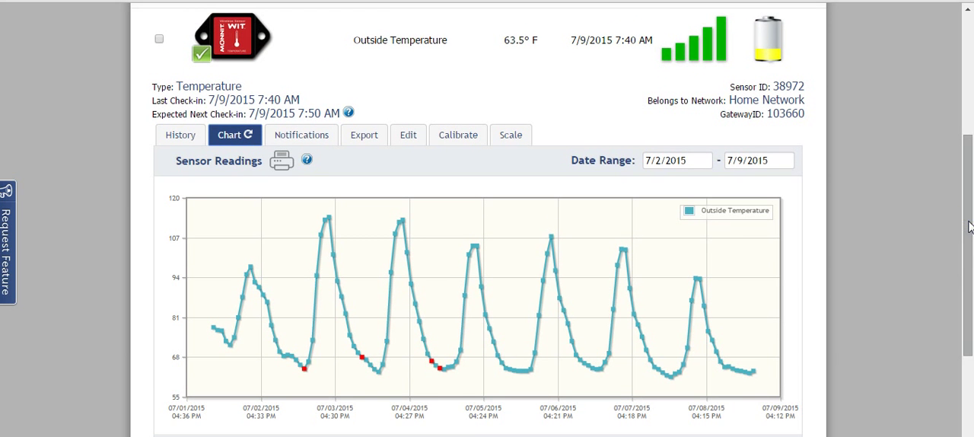
mouse_move(382, 41)
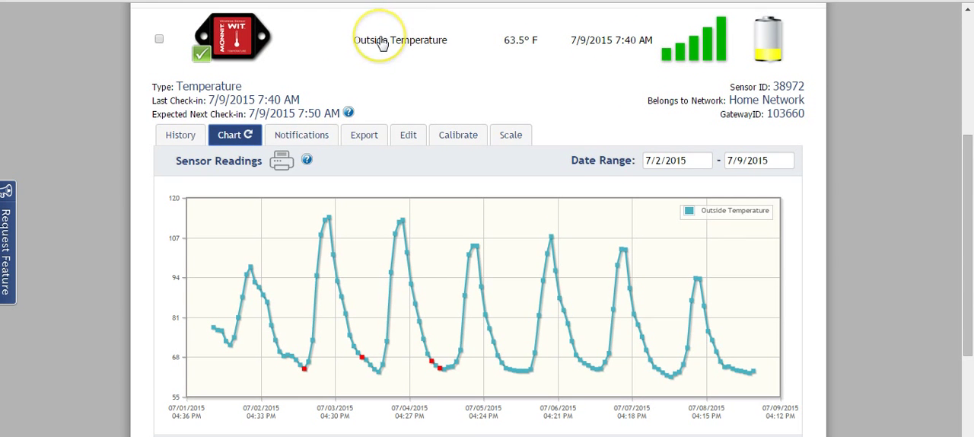
mouse_move(393, 40)
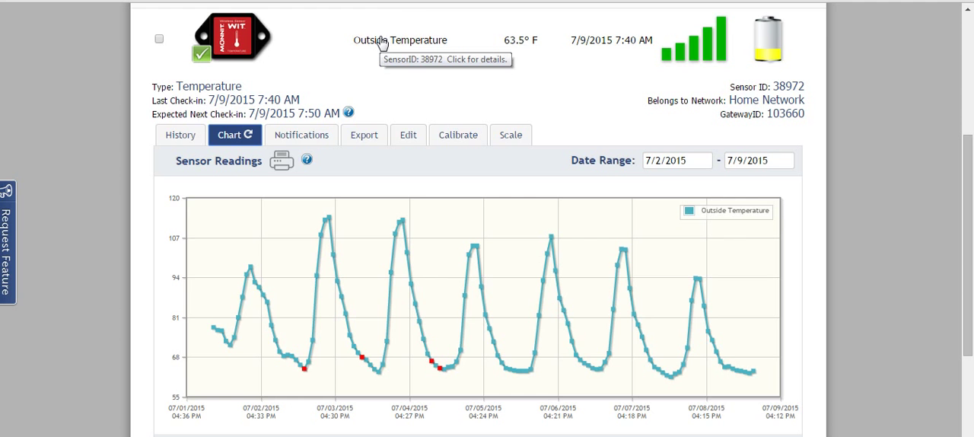
mouse_move(259, 381)
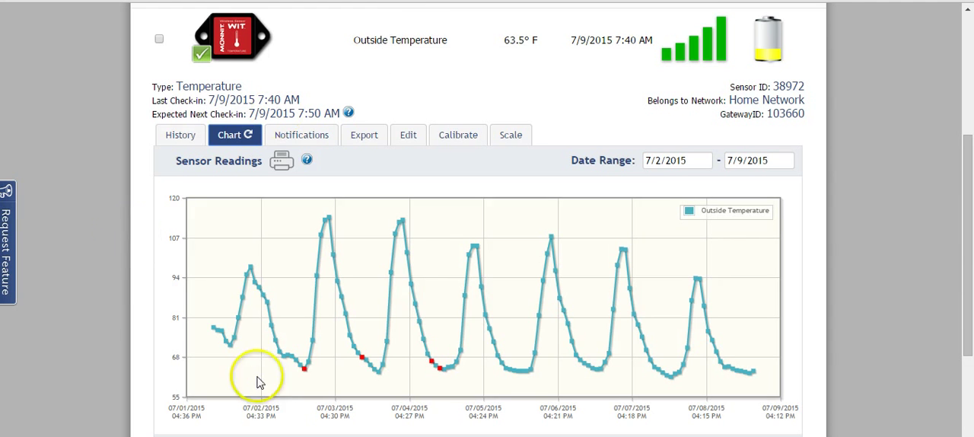